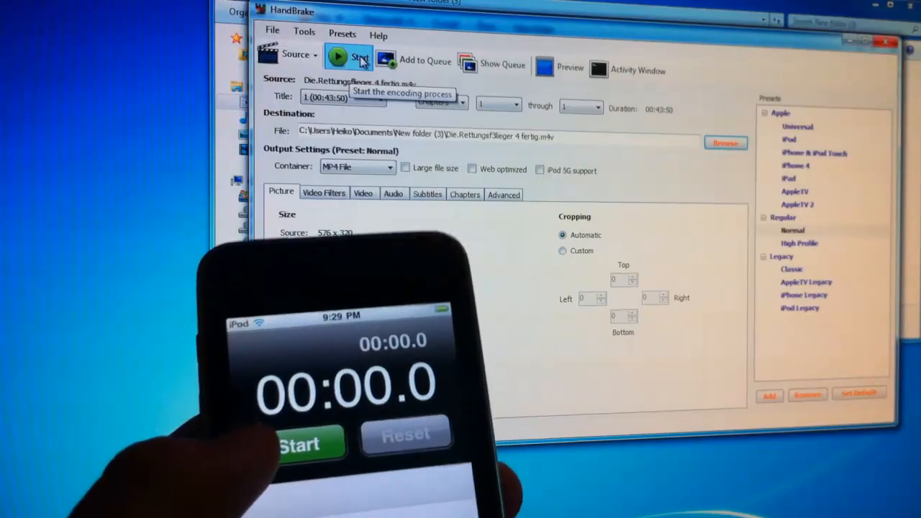
Step: Start the Normal-preset MP4 encode of Die.Rettungsflieger 4 fertig
click(348, 59)
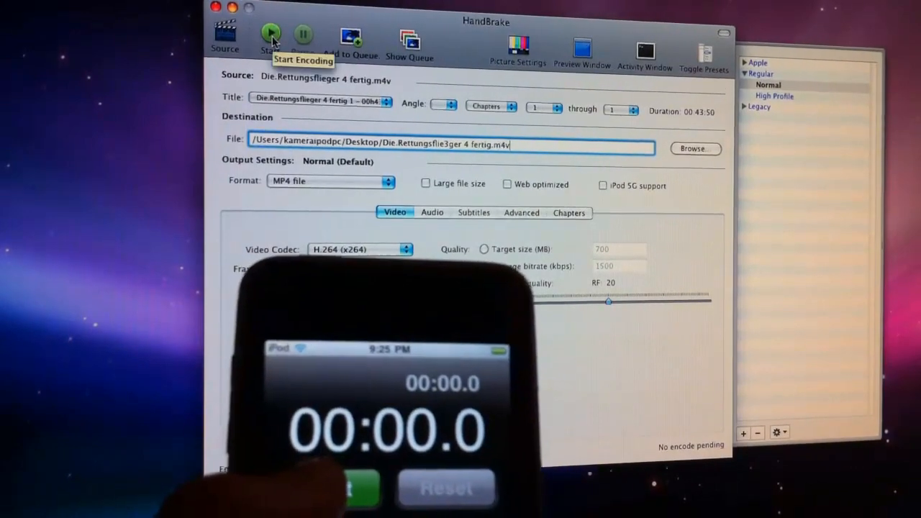
Step: Encode the episode to MP4 and dismiss the 'Put down that cocktail' notice
click(270, 36)
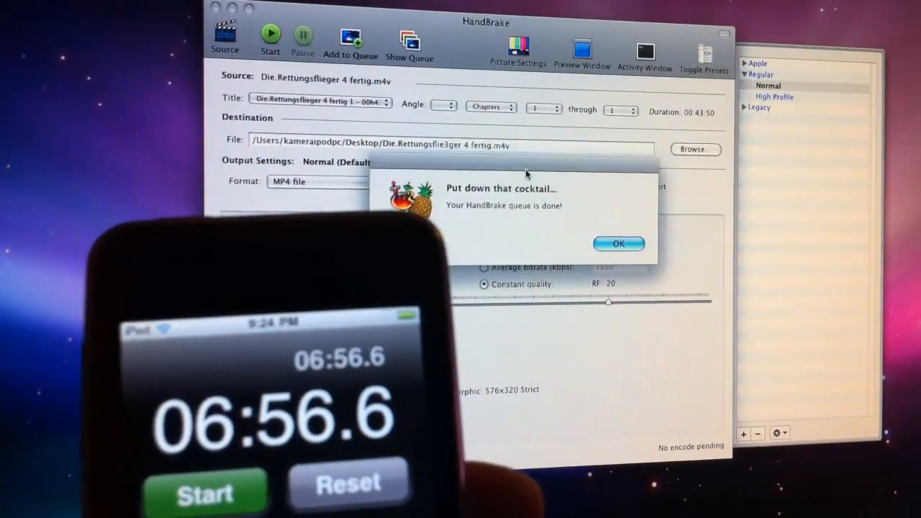
click(619, 243)
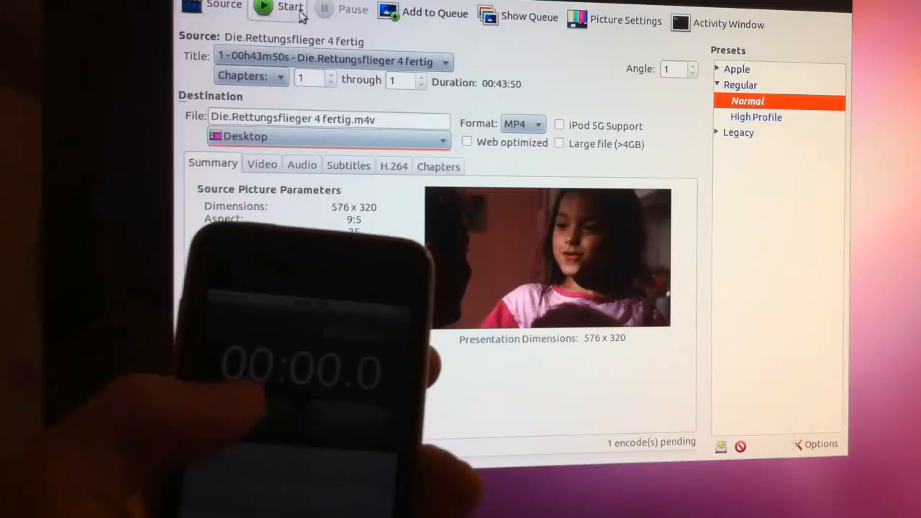
Step: Start encoding Die.Rettungsflieger 4 fertig to MP4 on the Desktop
click(288, 7)
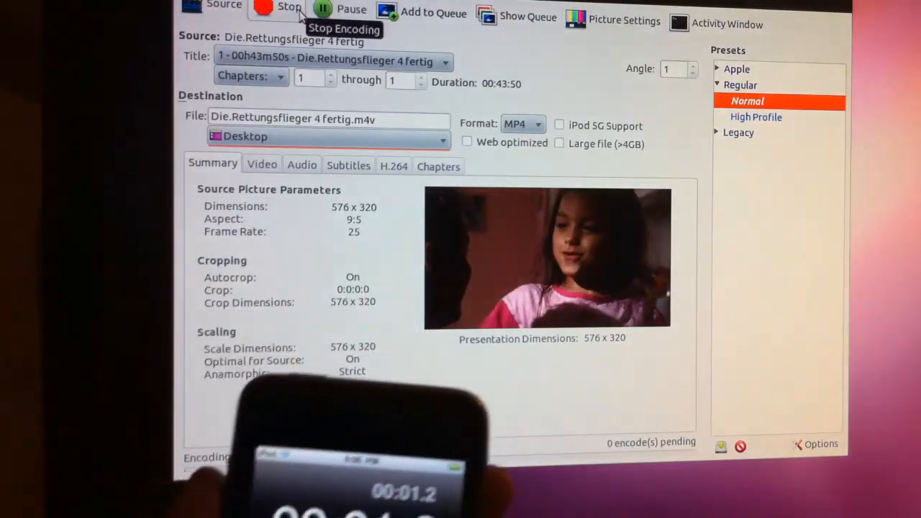